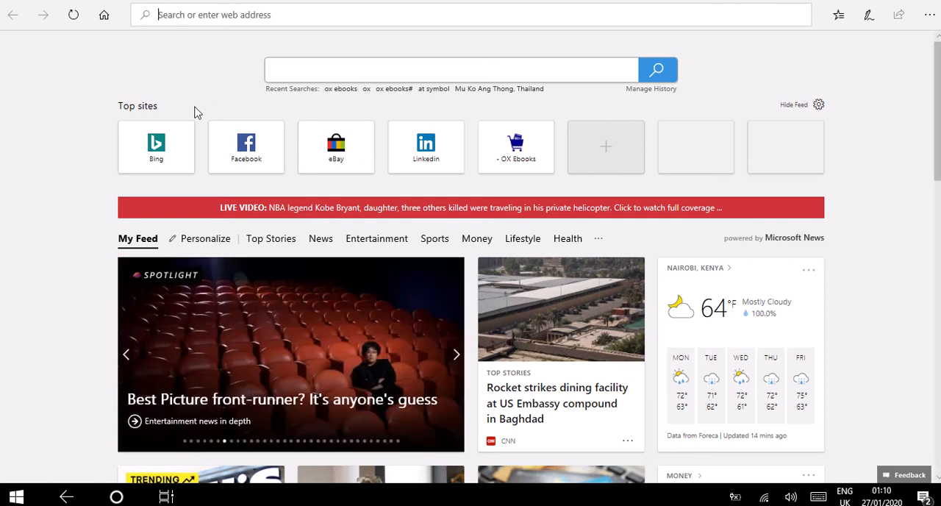
mouse_move(193, 75)
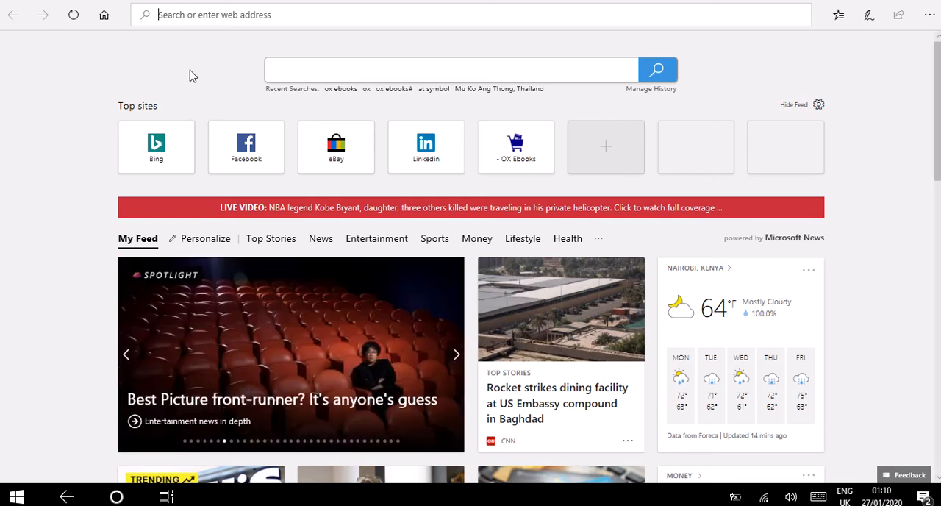
- Start entering the oxebooks.com address in the Edge start page address bar
click(456, 355)
text(oxebooks.c)
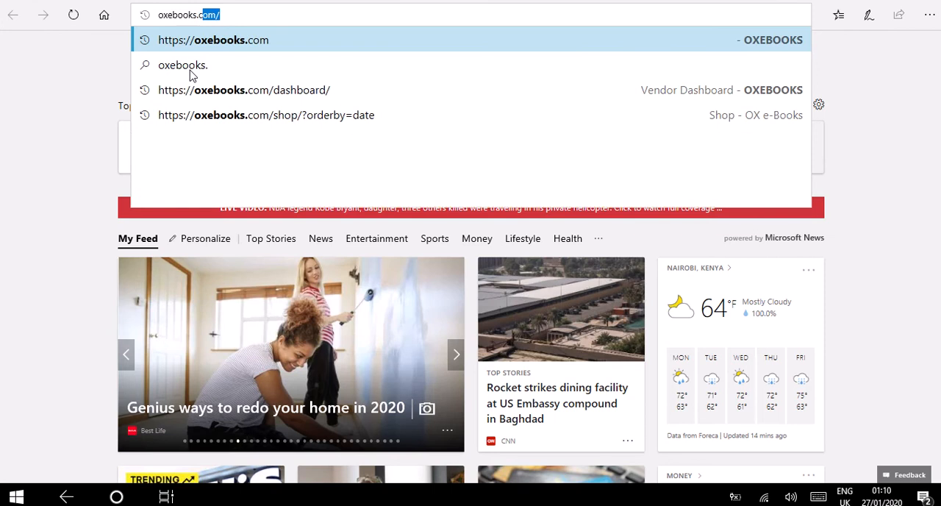
- From the OX Ebooks home page, choose Eng under the Class Notes menu
click(213, 40)
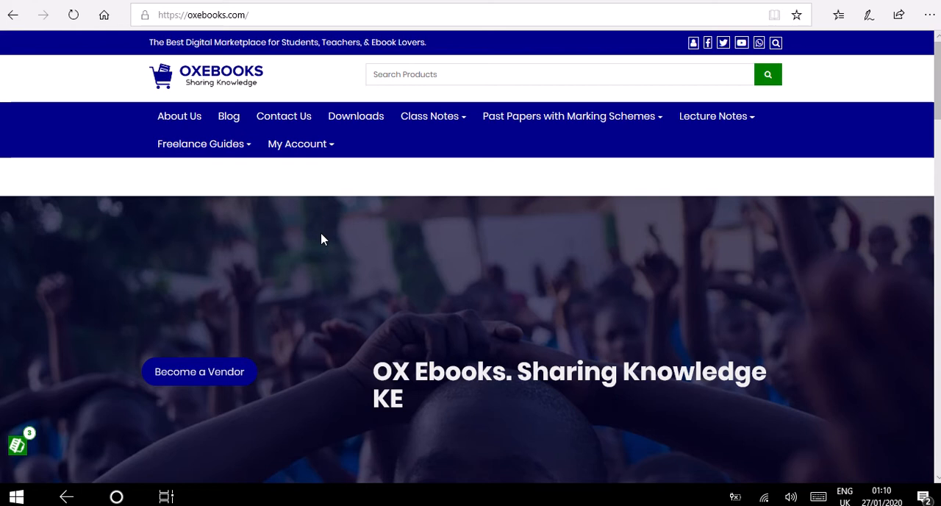
scroll(down, 3)
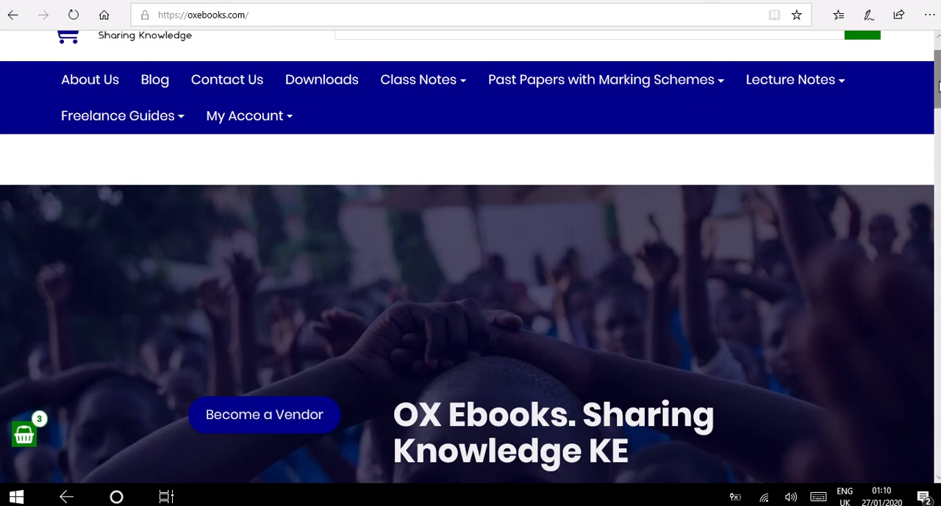
scroll(up, 3)
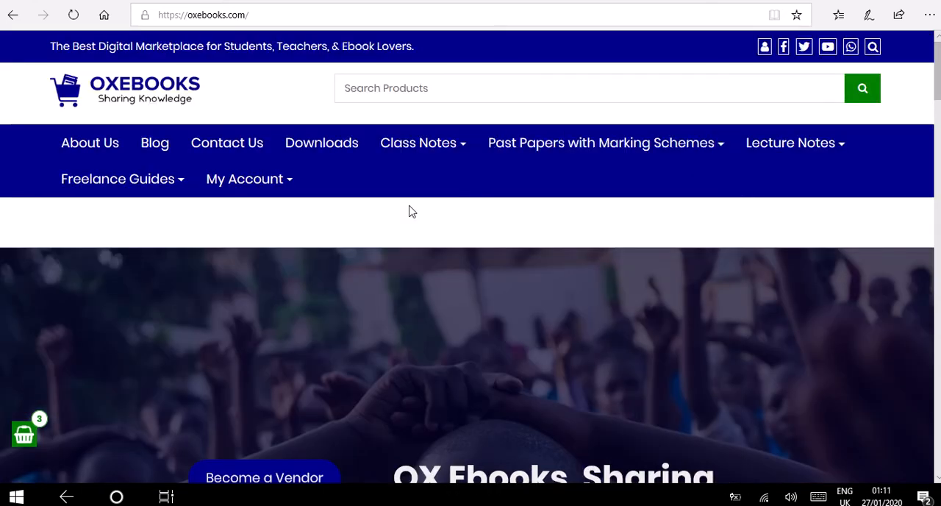
click(419, 142)
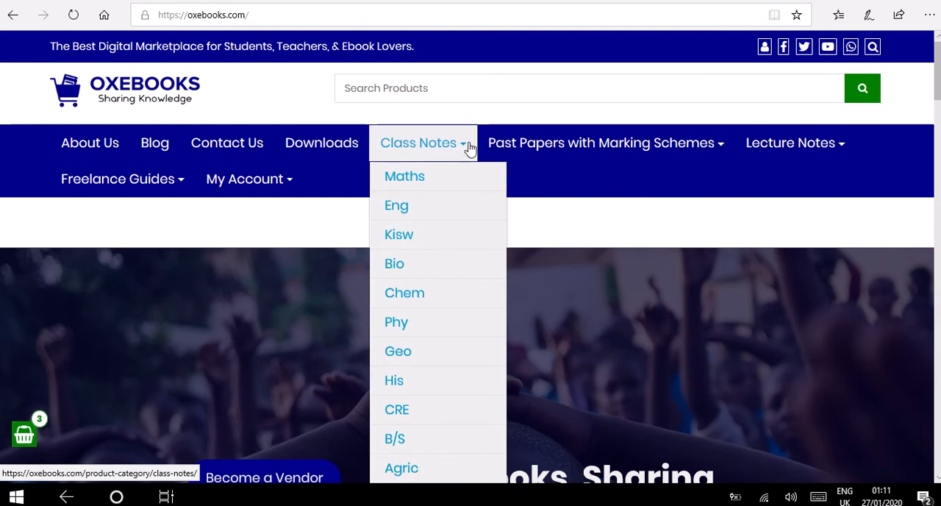
mouse_move(396, 205)
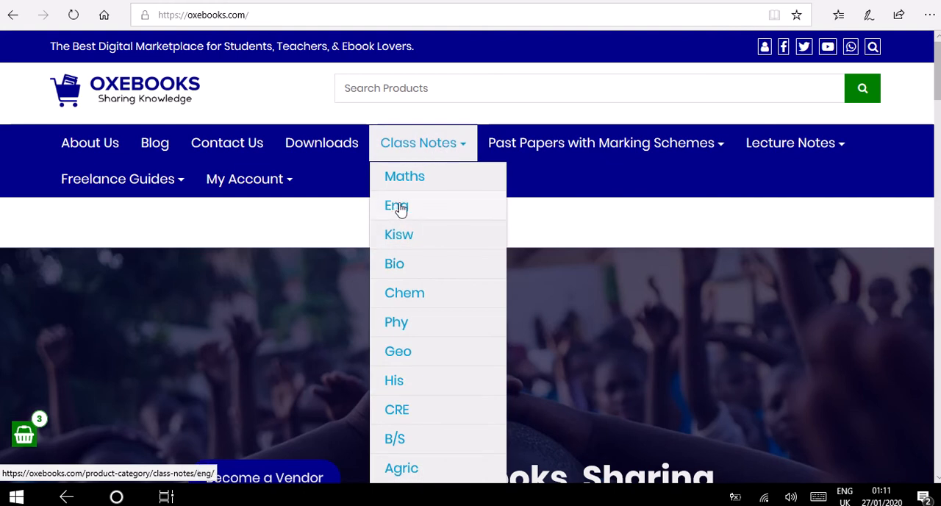
click(397, 206)
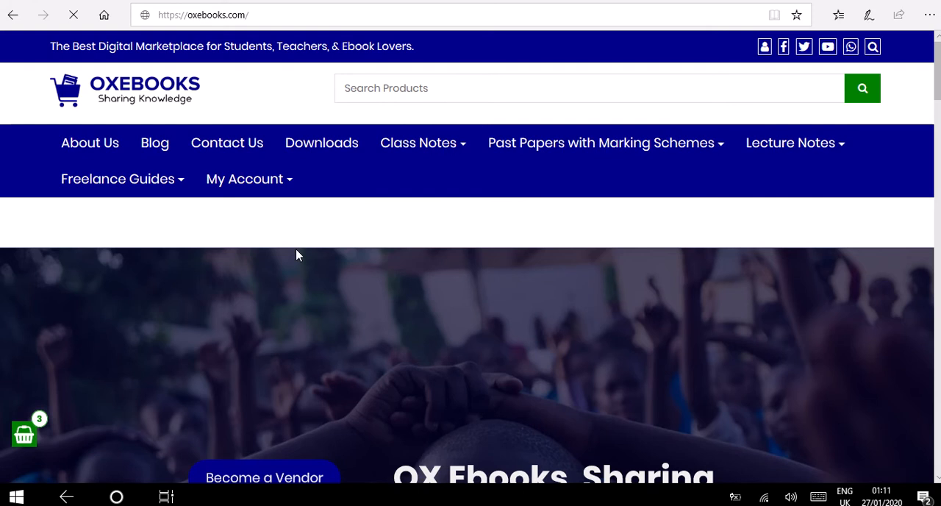
- Open the English Notes Form 1 product (KSh1.00) from the English listing
click(418, 142)
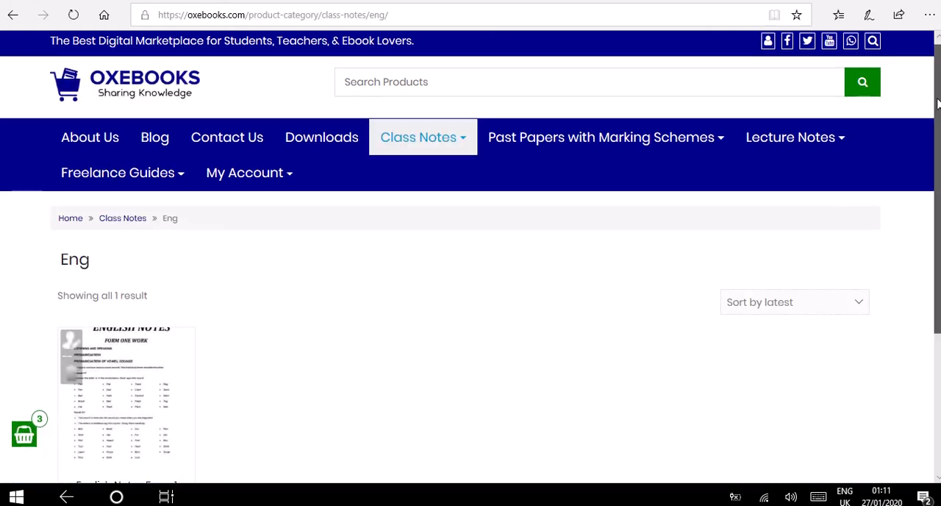
scroll(down, 3)
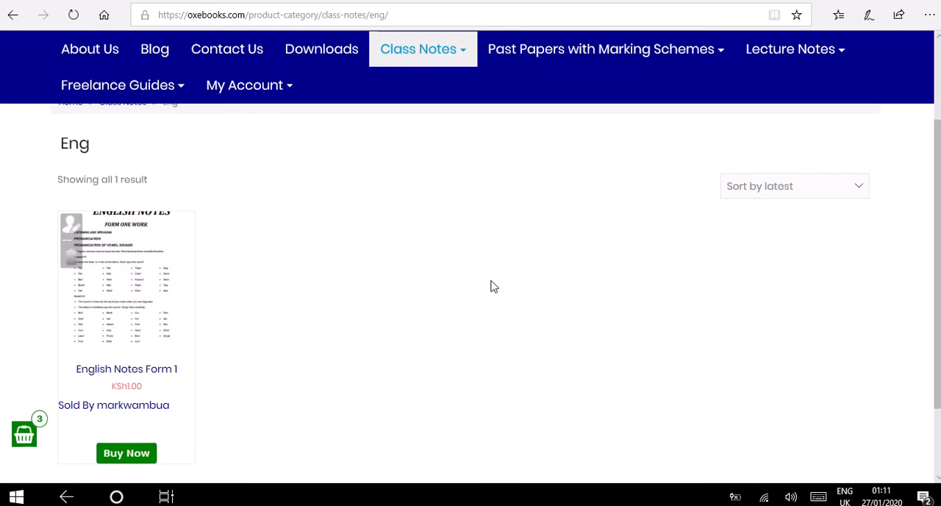
mouse_move(114, 340)
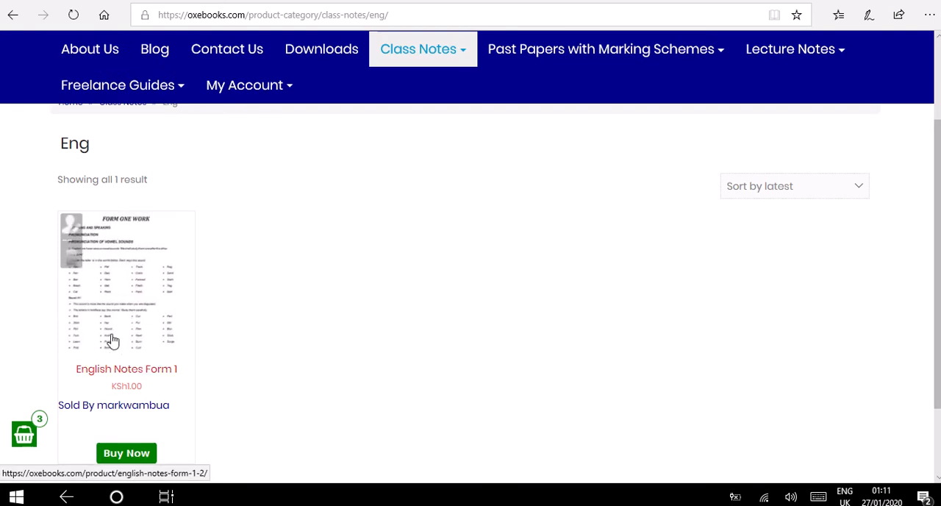
mouse_move(108, 309)
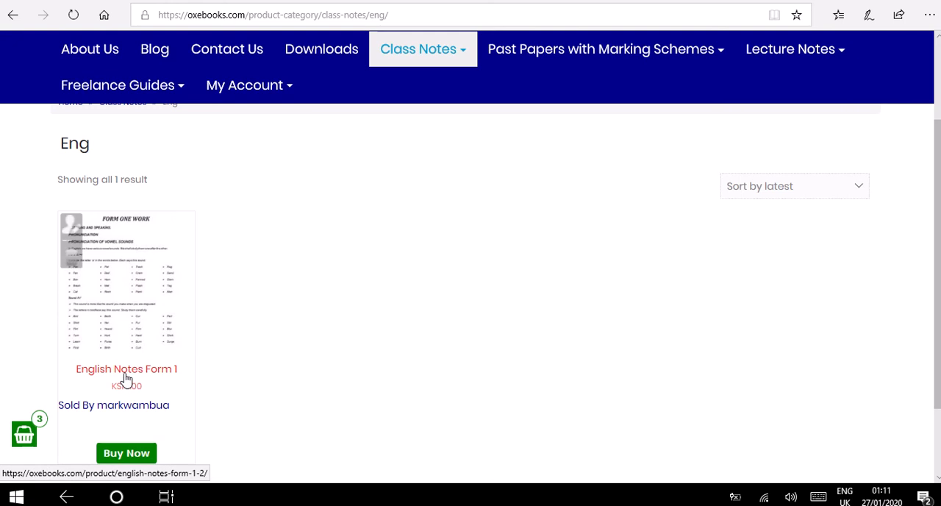
click(125, 369)
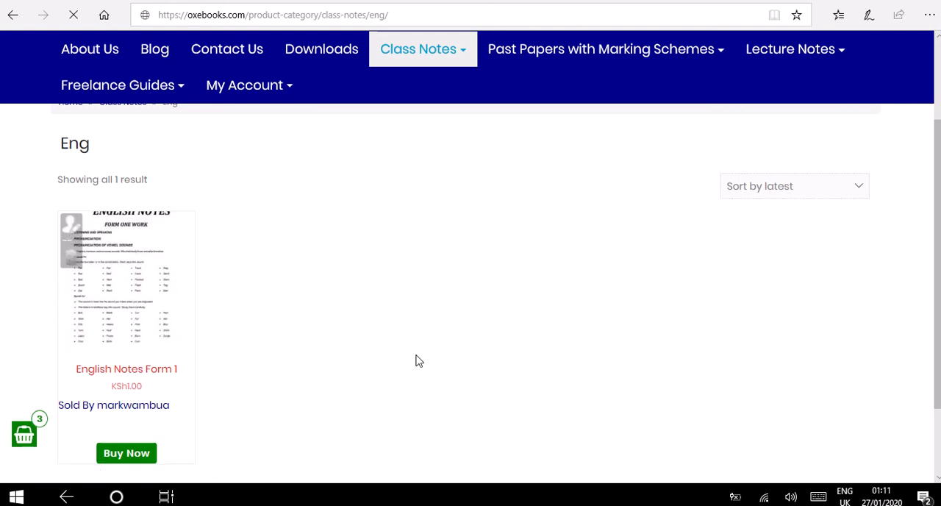
- Read the English Notes Form 1 description and seven download steps, then Buy Now
click(126, 369)
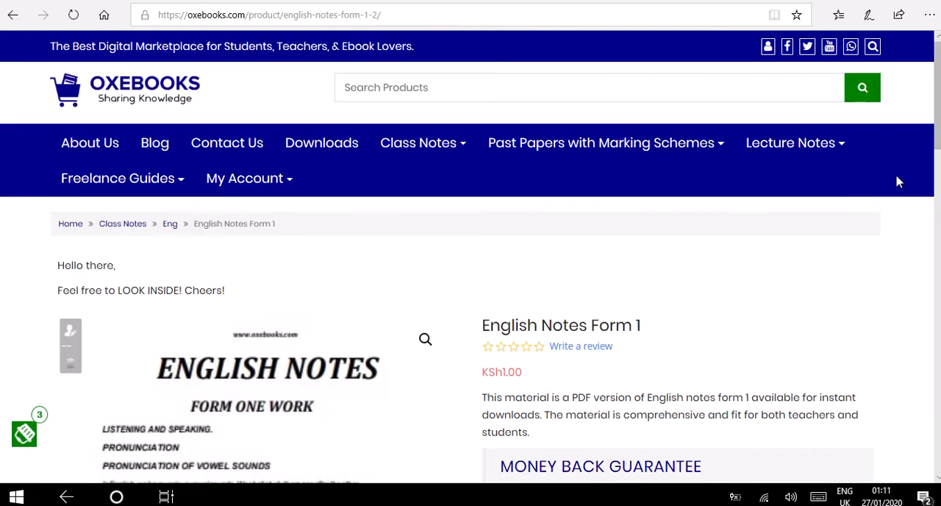
scroll(down, 3)
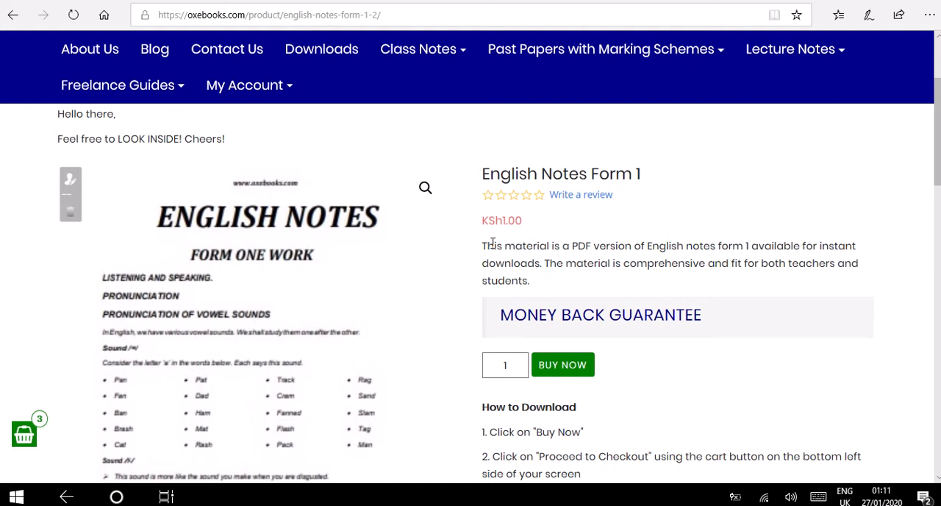
drag(483, 246, 653, 262)
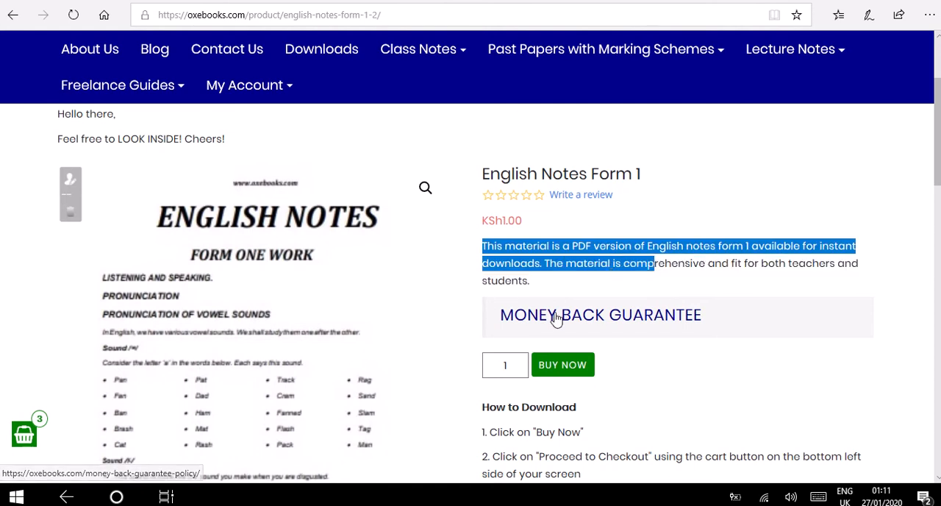
scroll(down, 3)
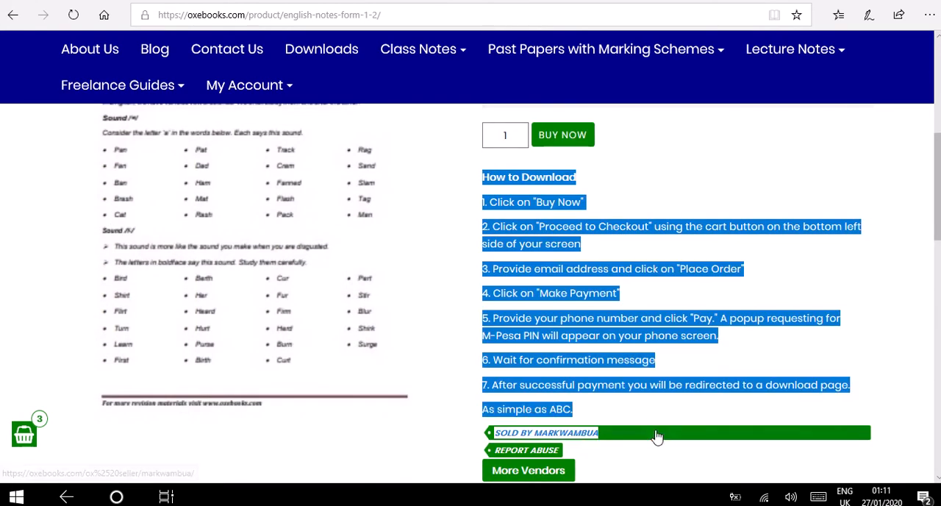
click(562, 135)
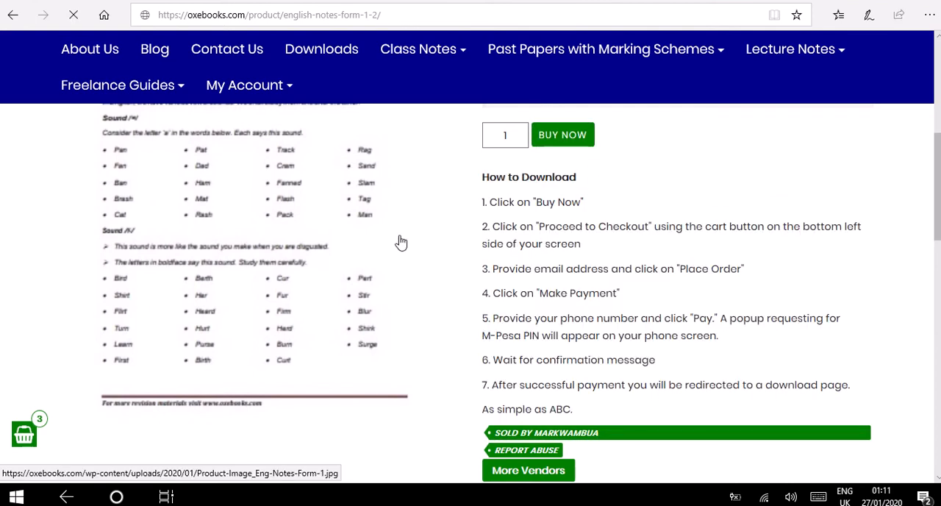
mouse_move(416, 345)
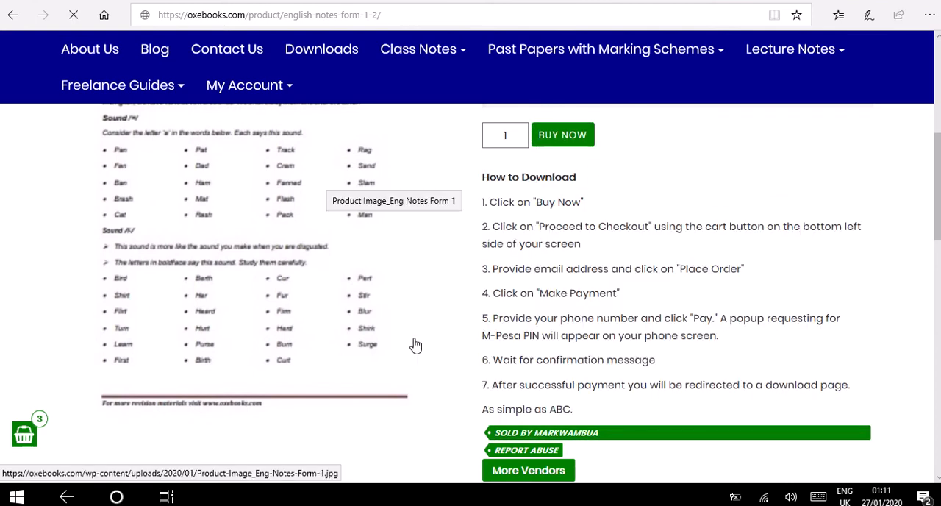
- Open the side cart showing four copies of English Notes Form 1, subtotal KSh4.00
click(562, 134)
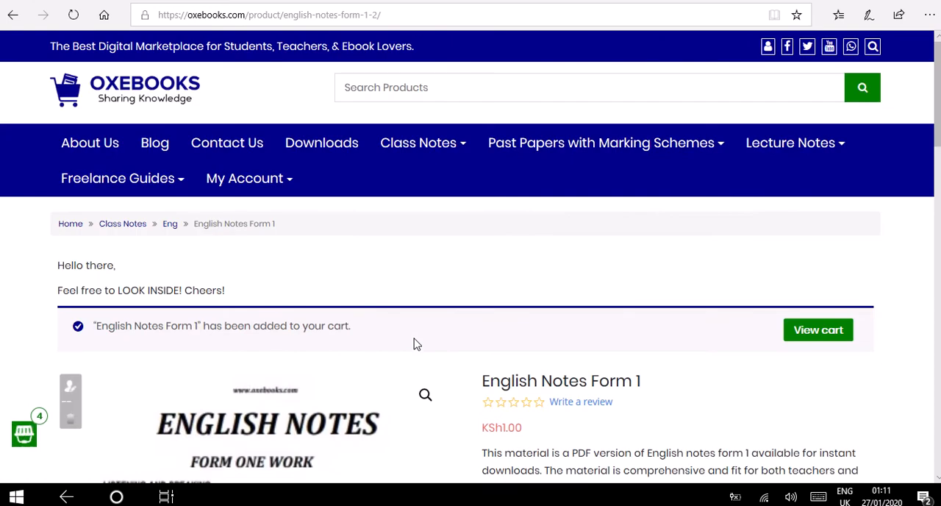
mouse_move(24, 432)
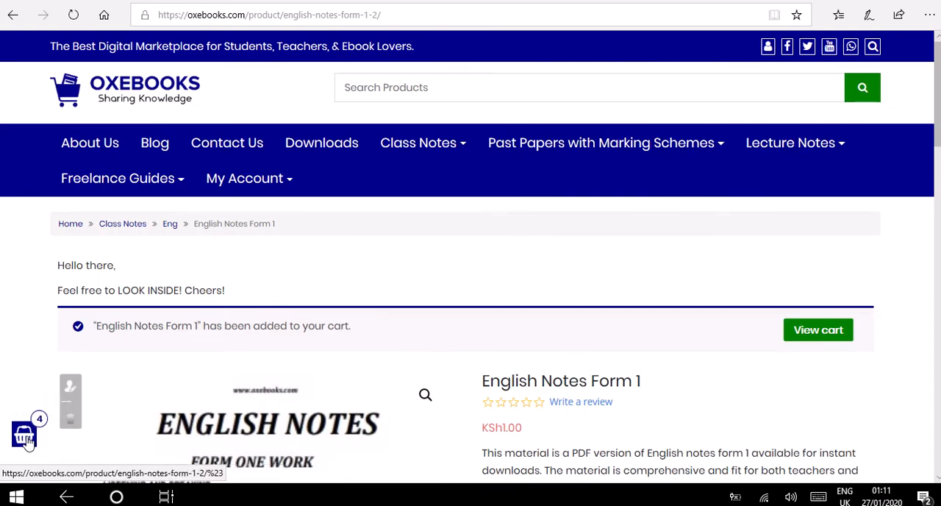
mouse_move(25, 434)
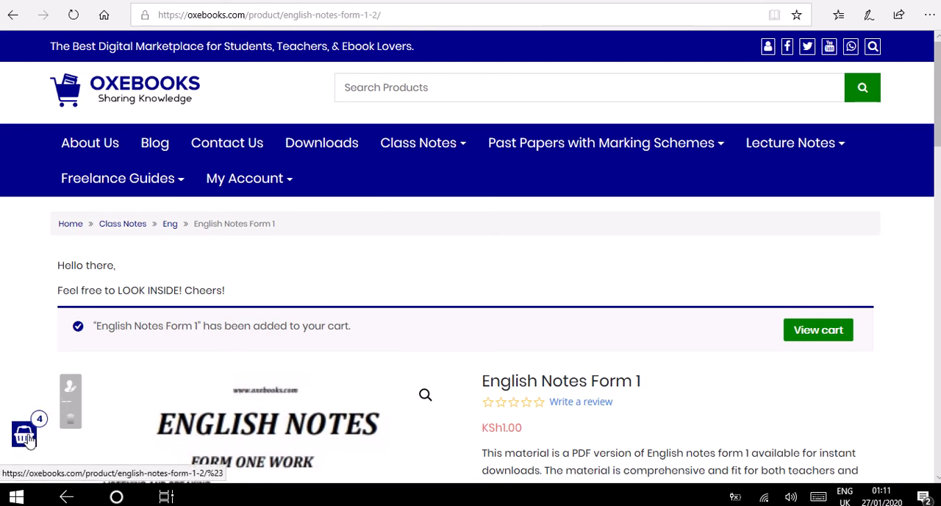
click(24, 432)
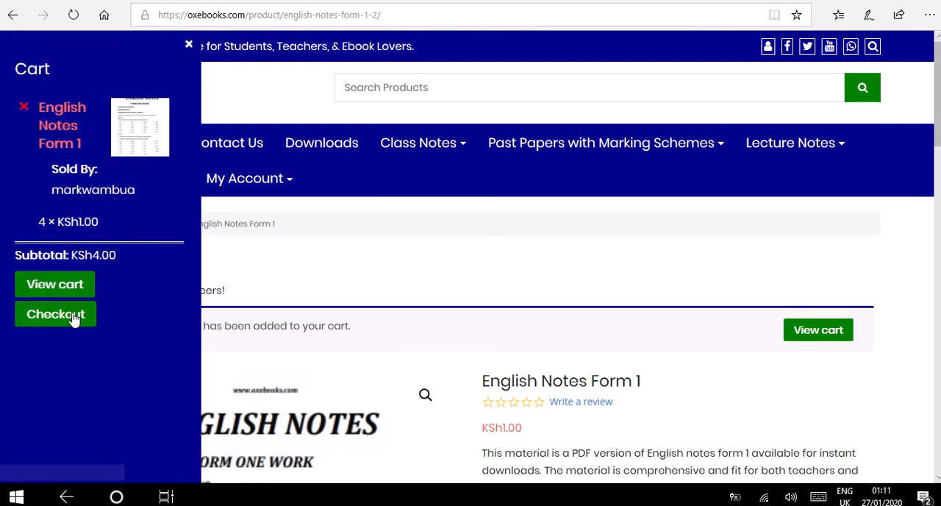
mouse_move(56, 285)
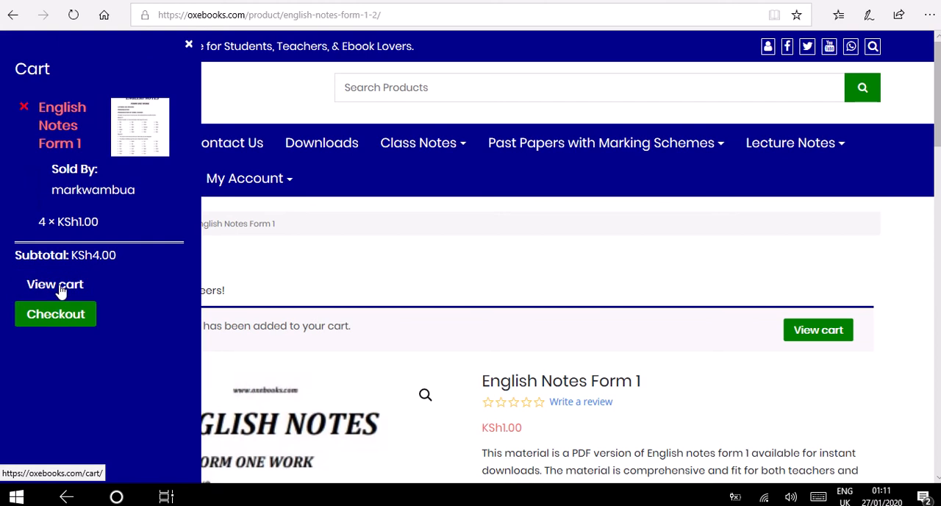
- On the full cart page, update English Notes Form 1 to quantity 1, totalling KSh1.00
click(55, 285)
text(1)
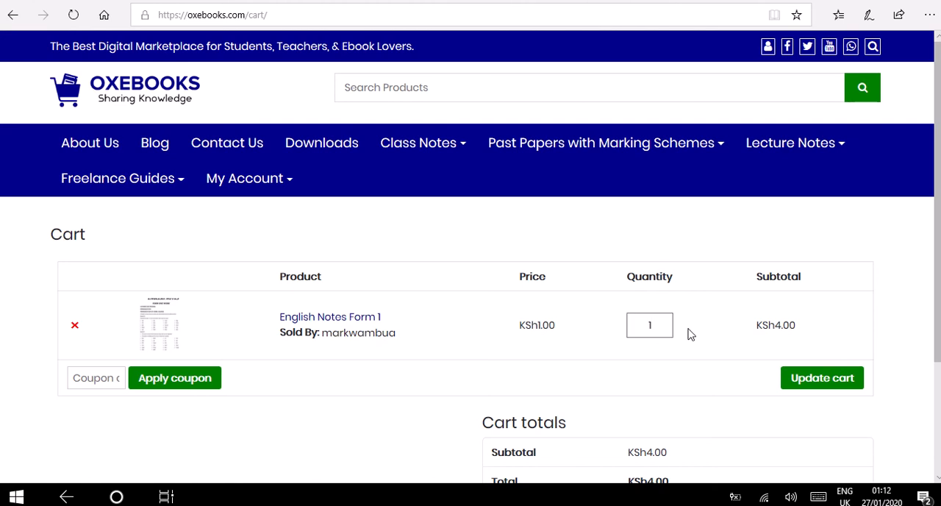
click(822, 377)
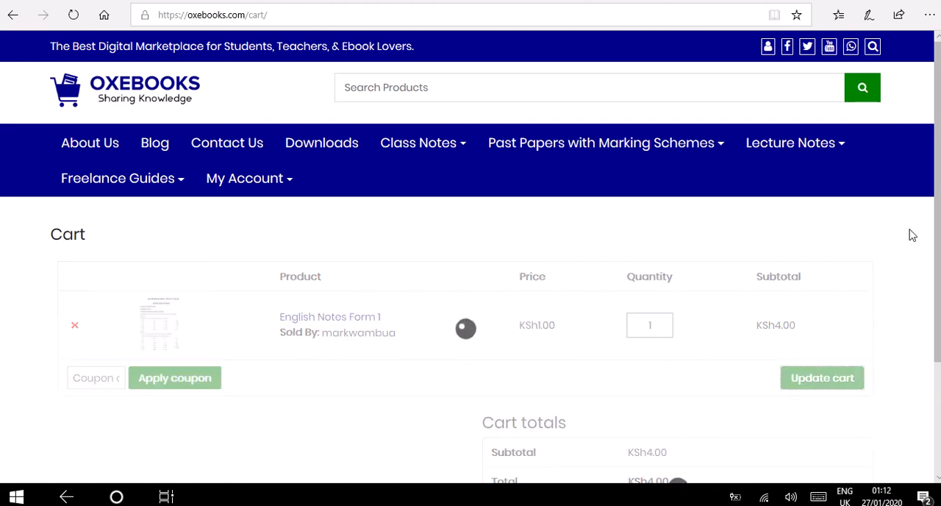
mouse_move(903, 172)
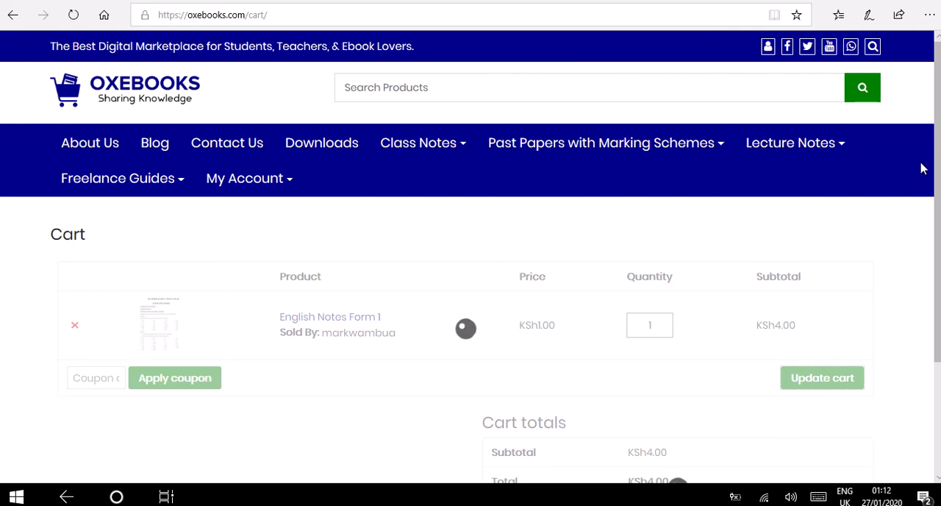
click(823, 377)
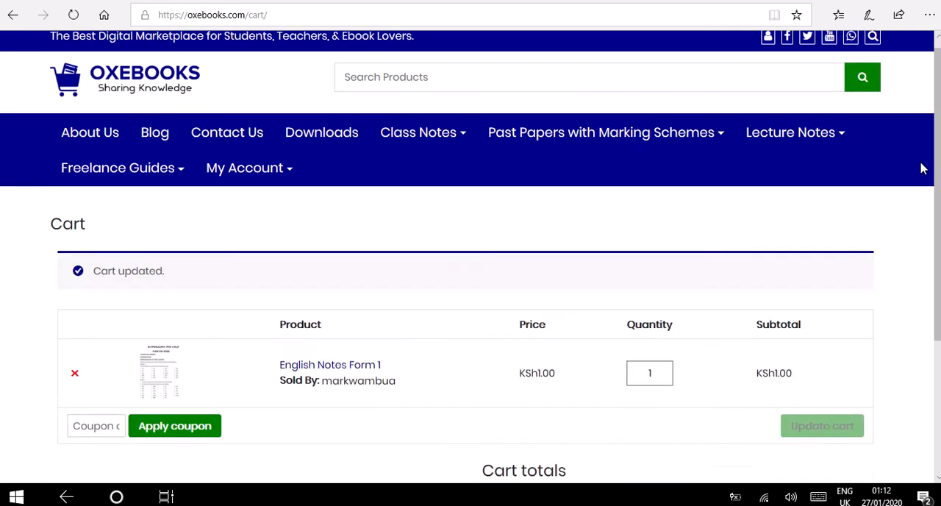
scroll(down, 3)
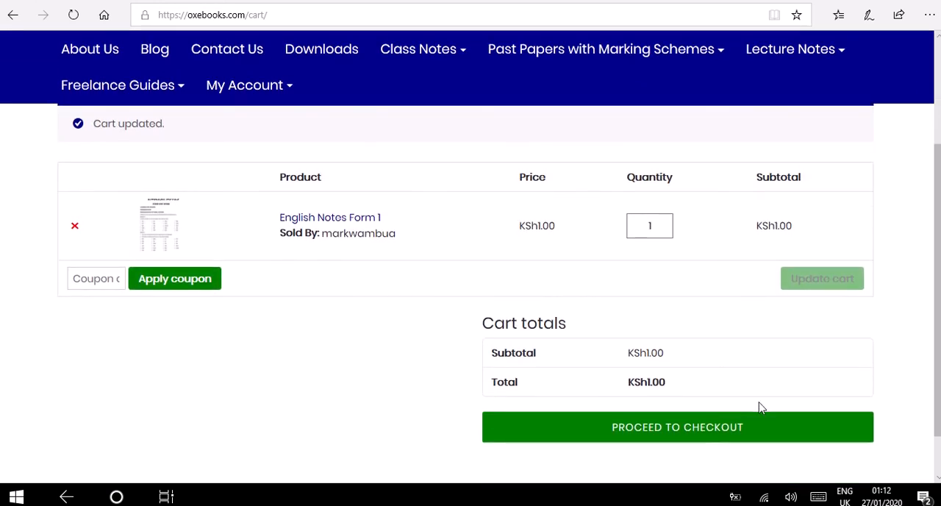
mouse_move(677, 427)
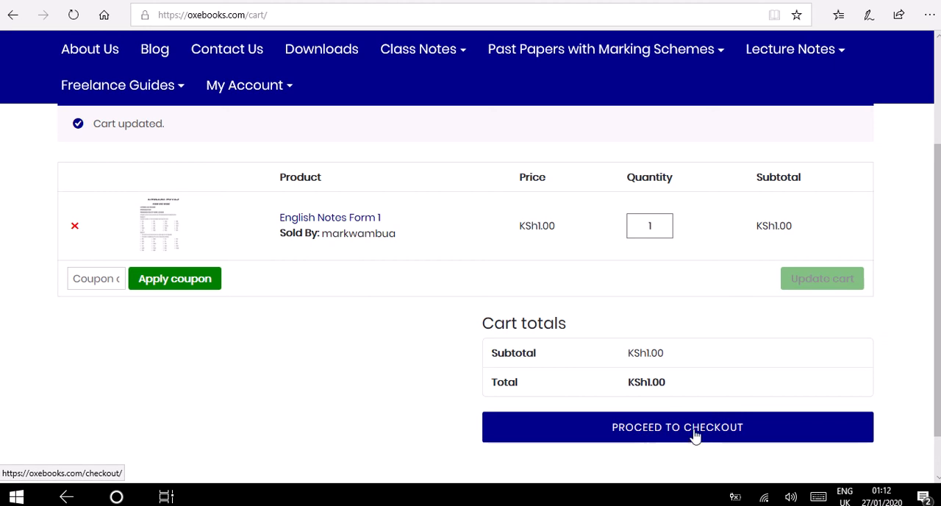
- At checkout, enter a replacement billing email and place the KSh1.00 order
click(677, 426)
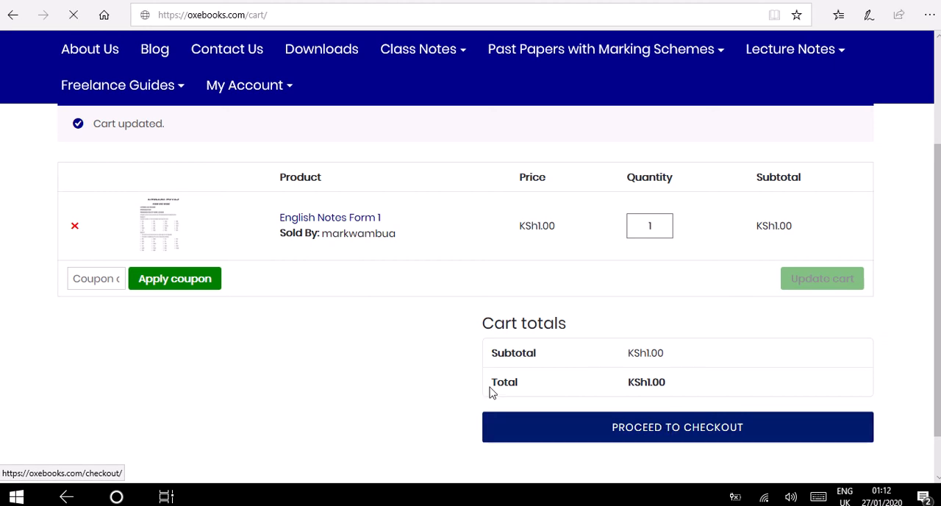
click(677, 426)
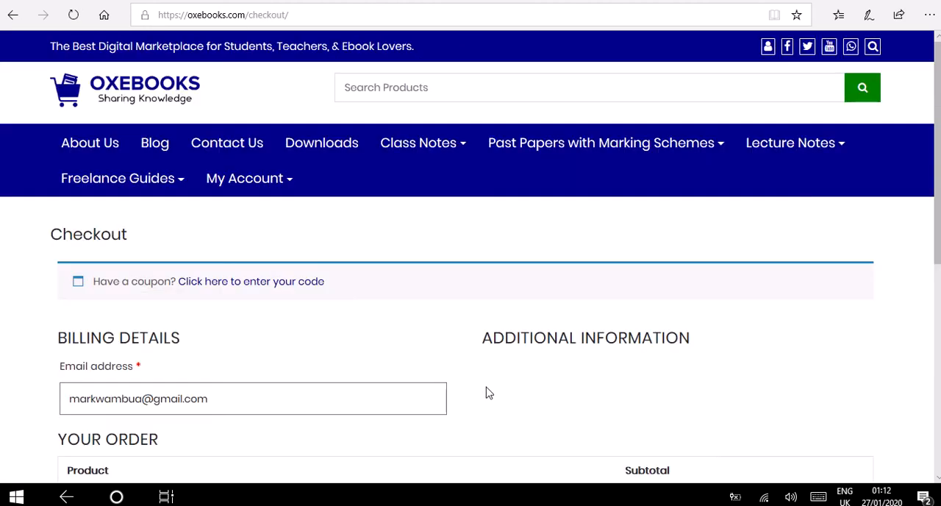
scroll(down, 3)
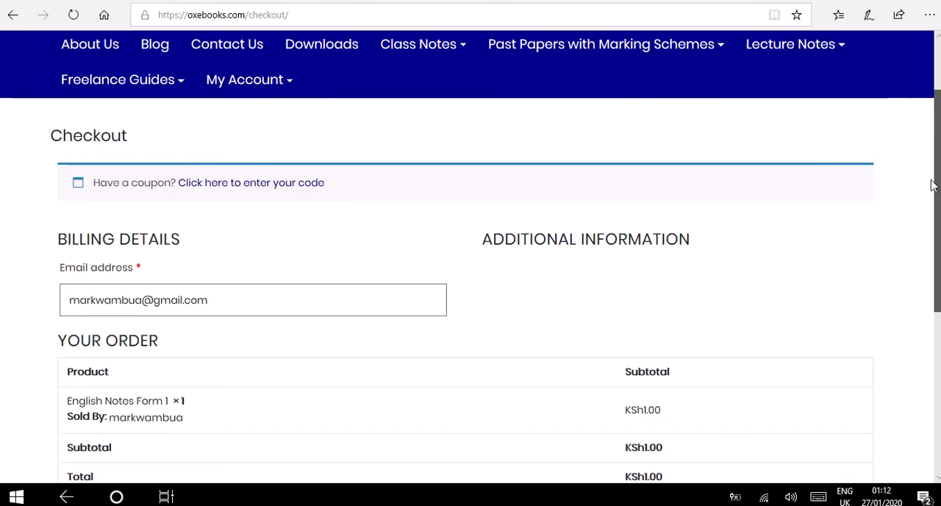
scroll(down, 3)
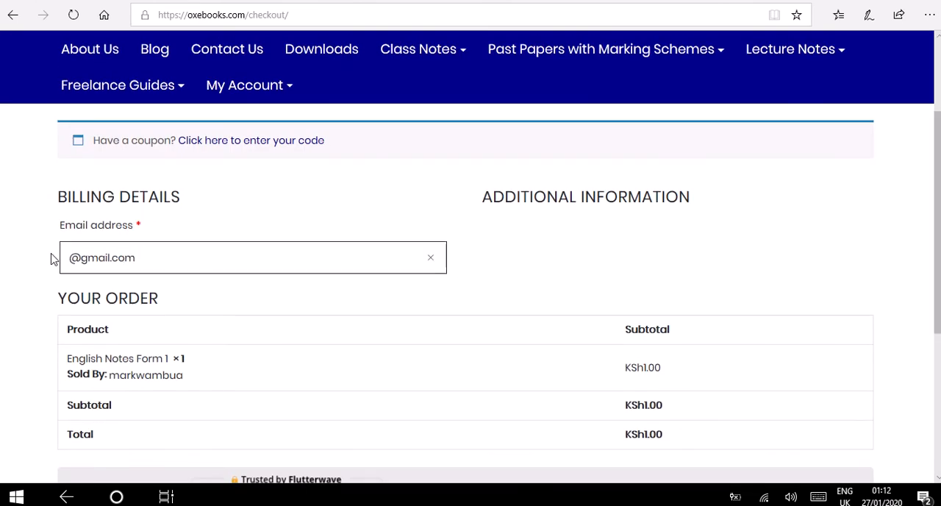
text(calebp)
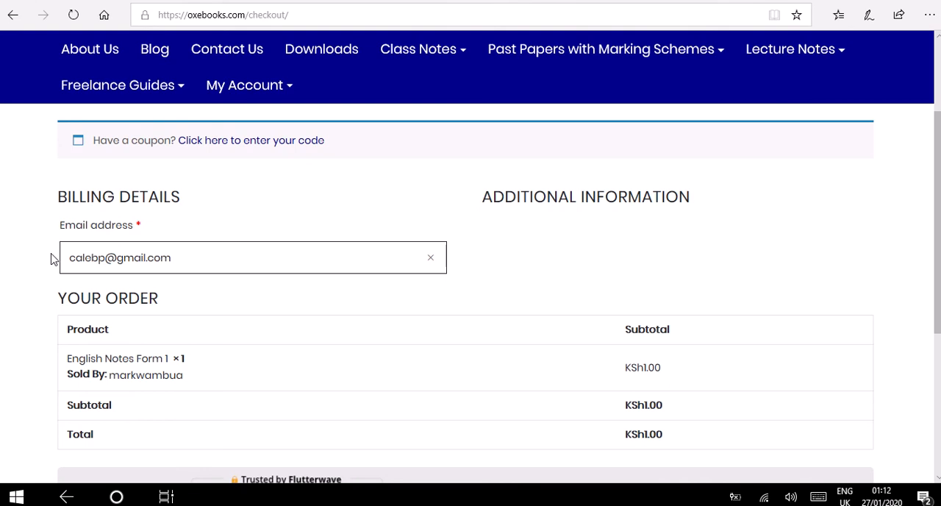
text(a)
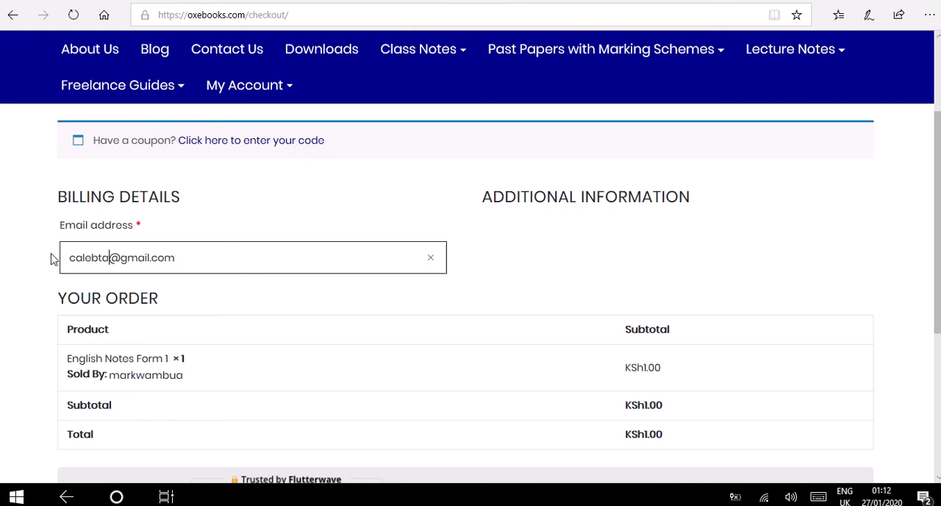
text(254)
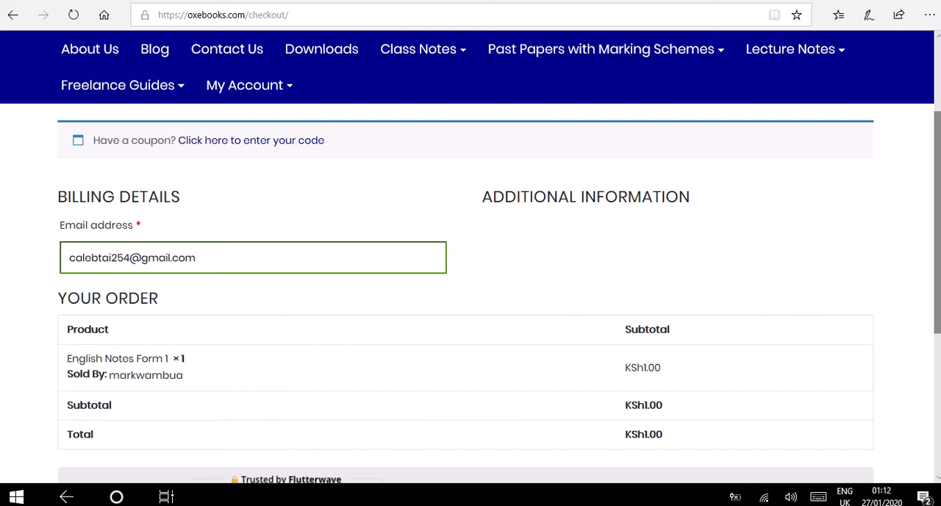
scroll(down, 3)
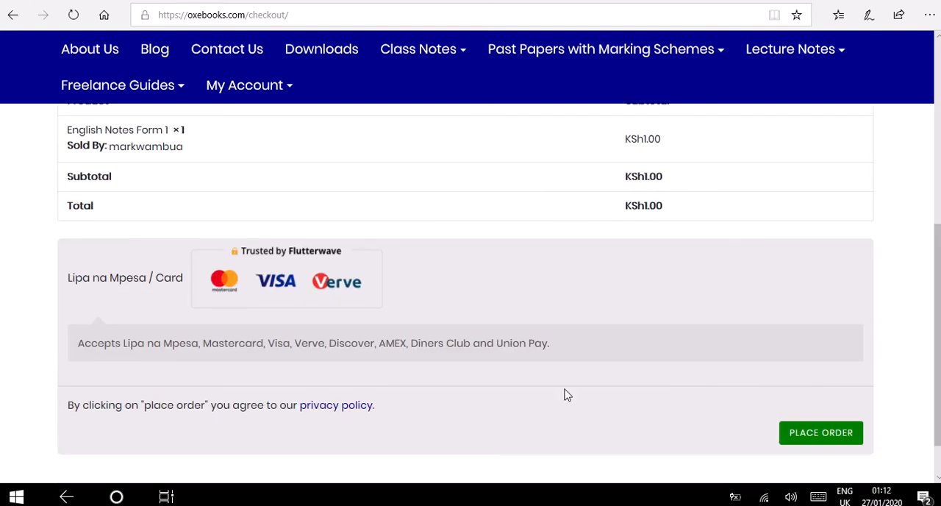
mouse_move(86, 348)
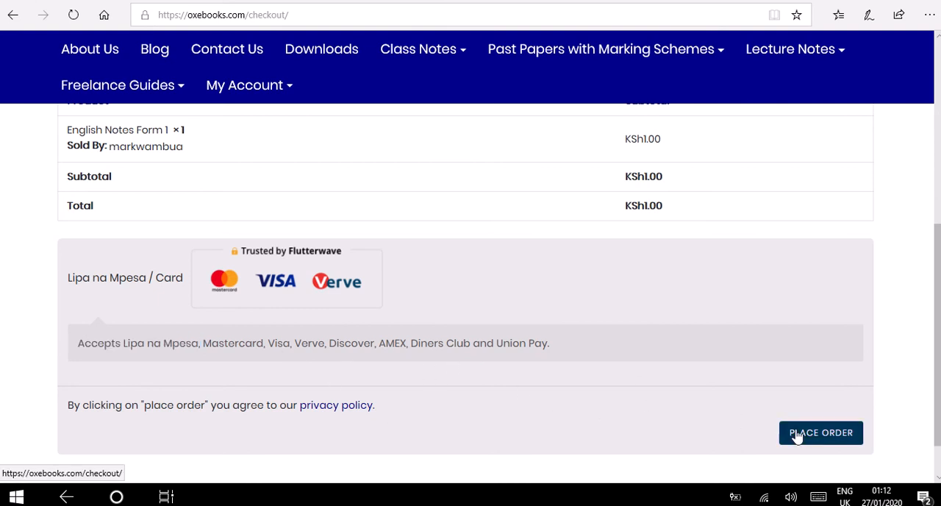
click(820, 433)
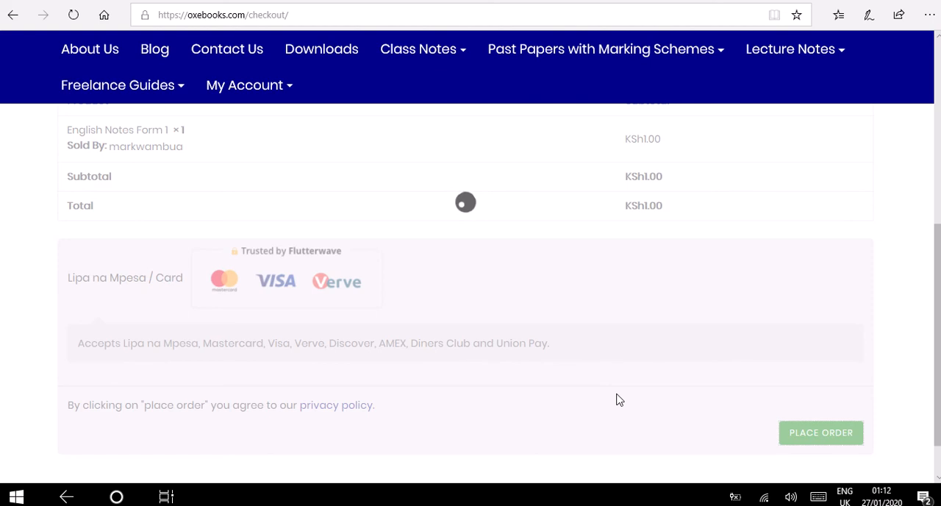
- Confirm the order with Lipa na Mpesa / Card to reach payment for order 2563
click(820, 432)
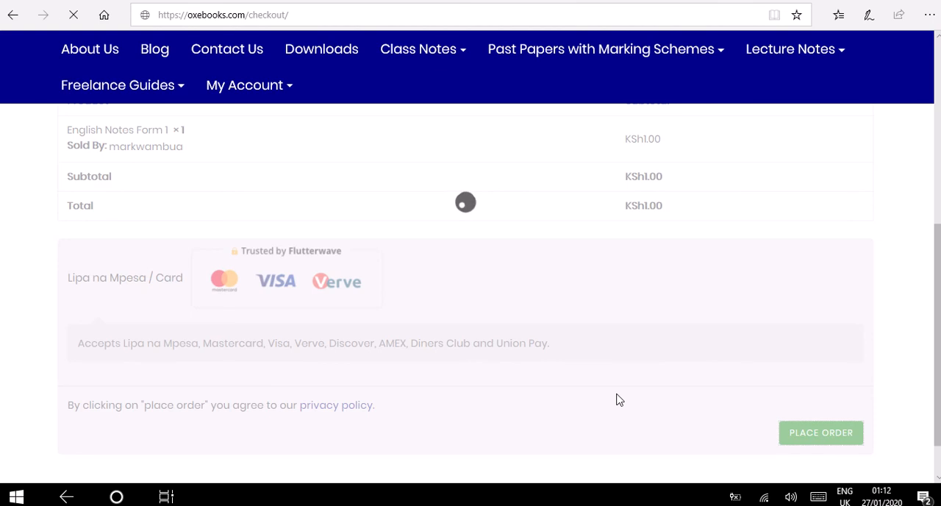
click(821, 433)
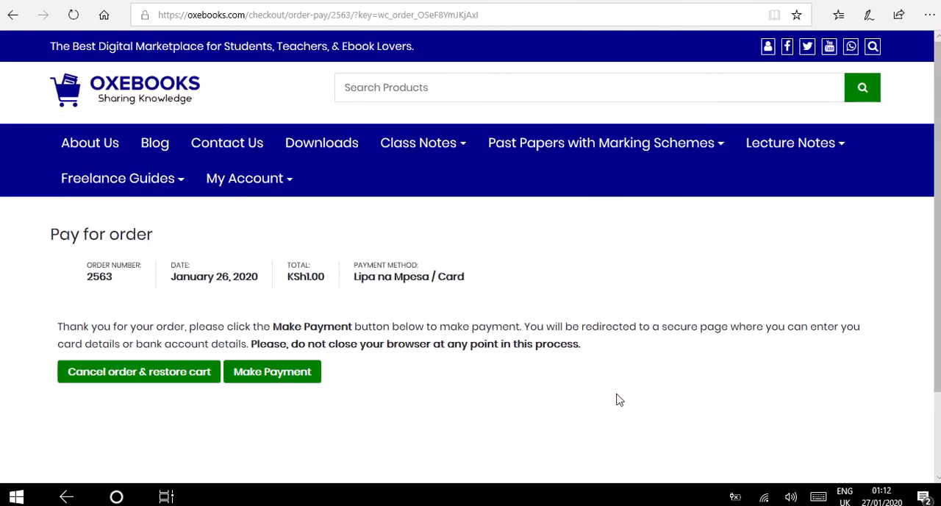
mouse_move(84, 281)
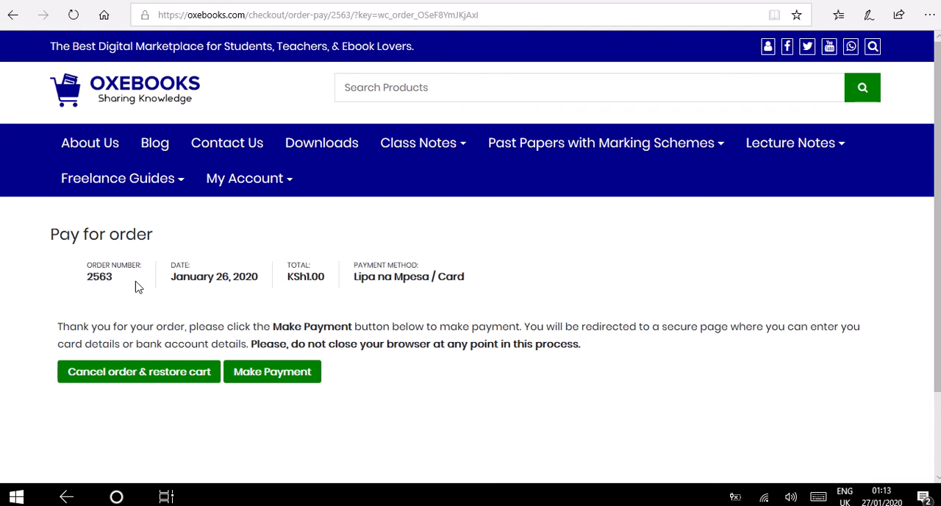
mouse_move(214, 284)
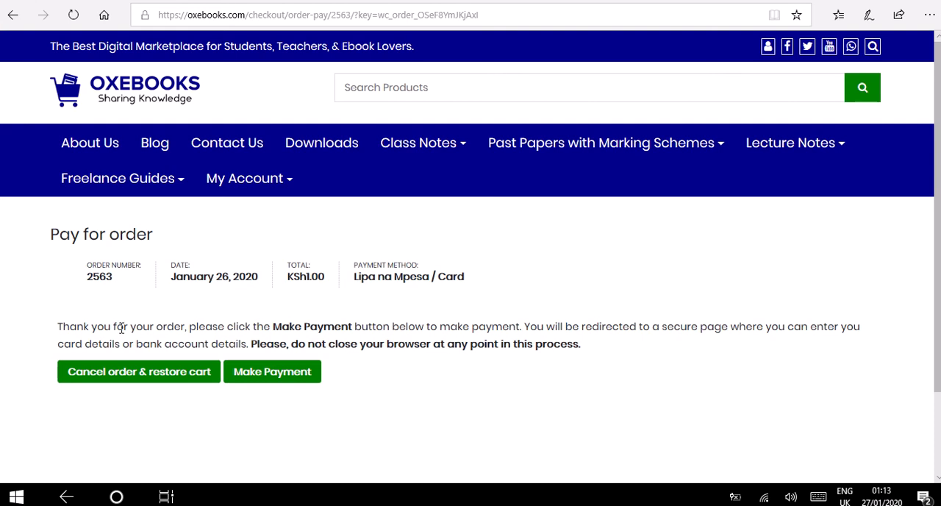
mouse_move(132, 333)
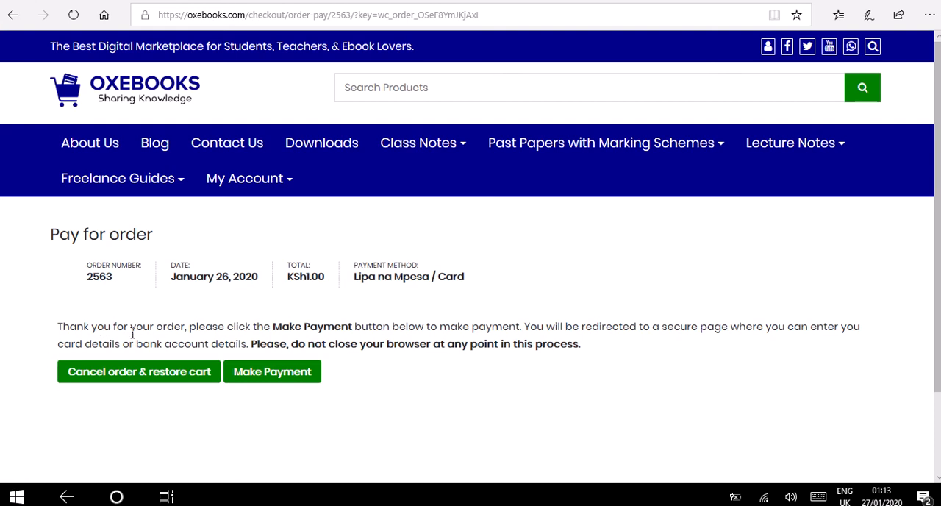
mouse_move(211, 298)
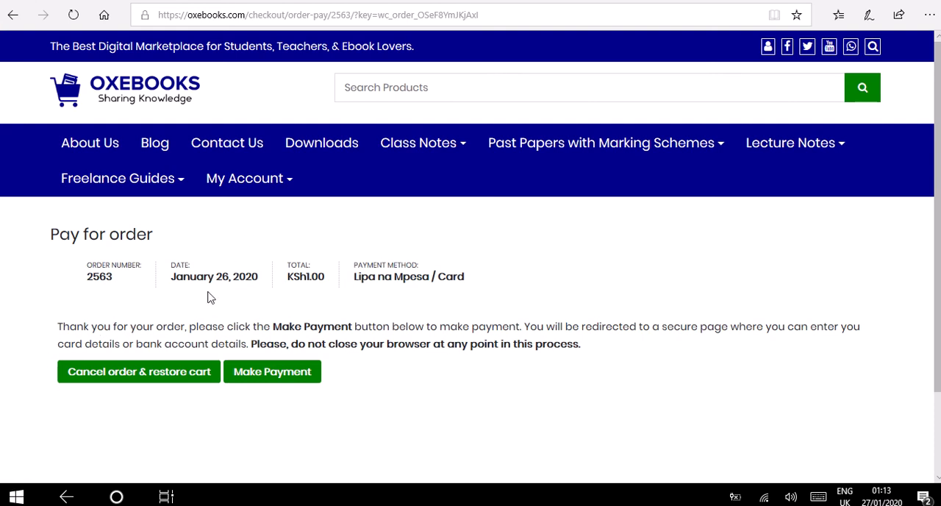
mouse_move(139, 371)
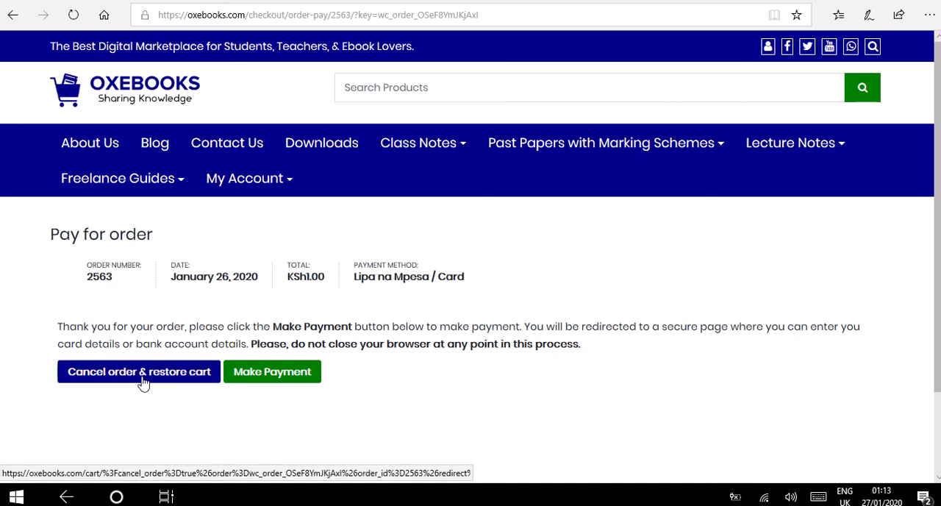
mouse_move(332, 378)
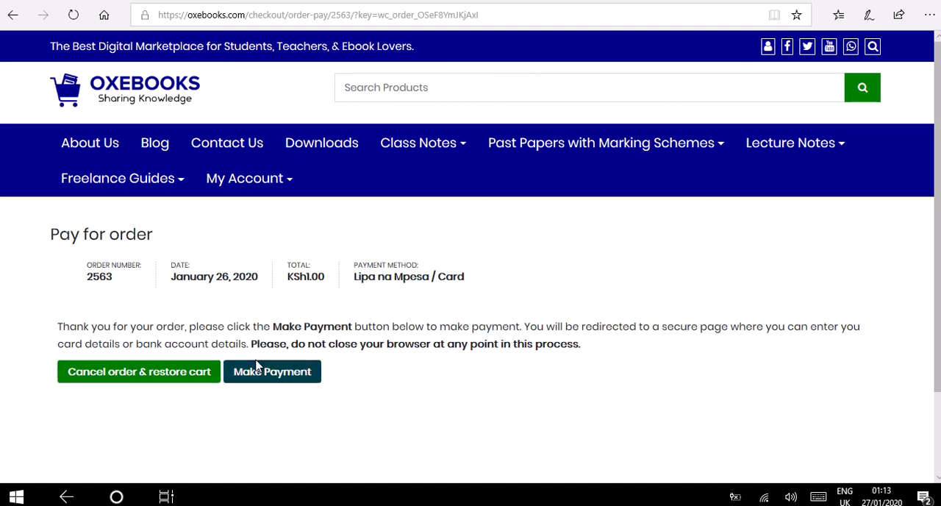
- Pay KES1.00 for order 2563 via M-Pesa in Flutterwave and return to the store
click(272, 372)
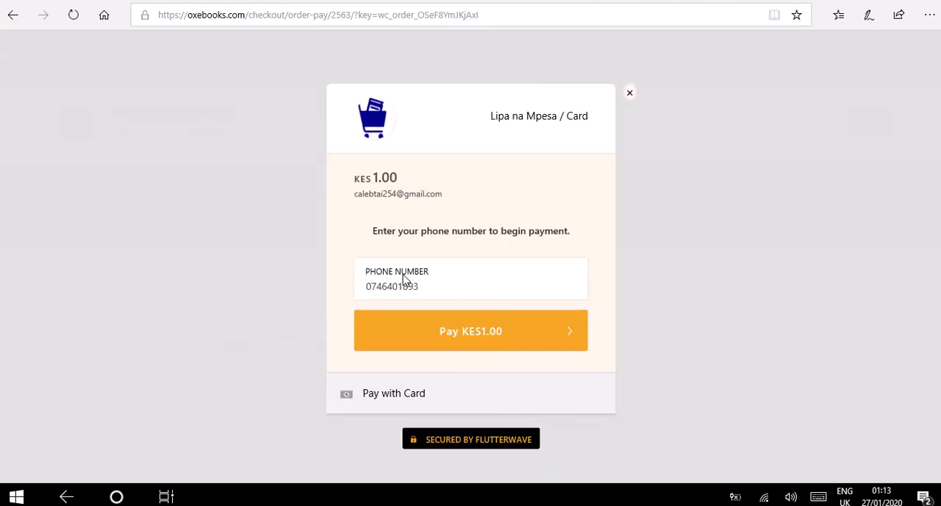
mouse_move(463, 220)
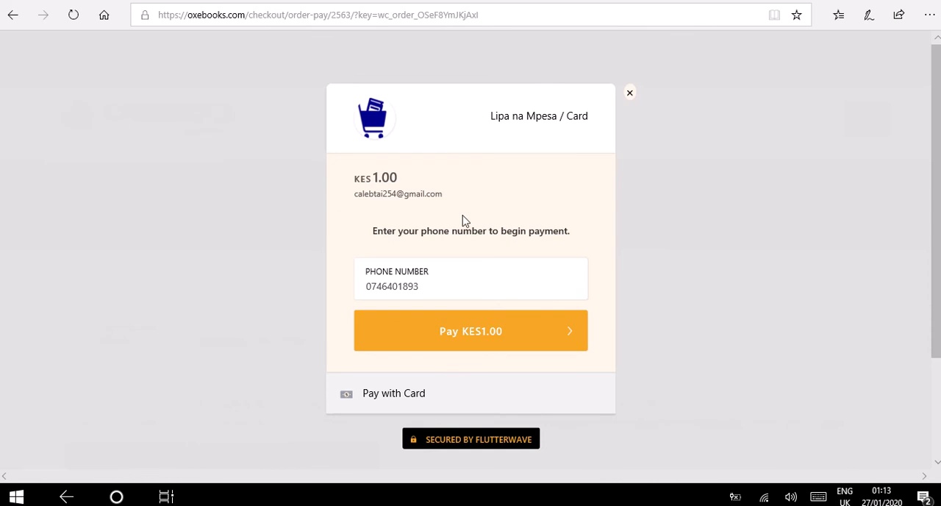
mouse_move(432, 152)
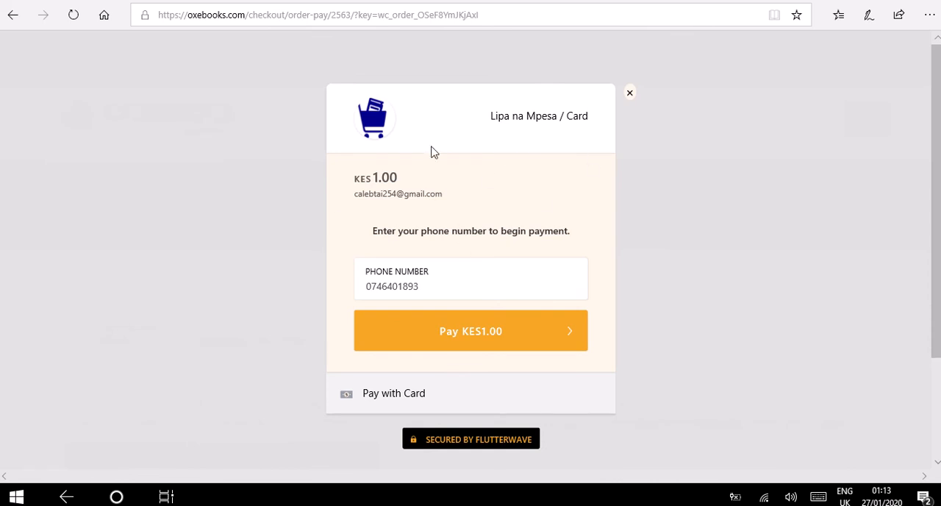
mouse_move(421, 246)
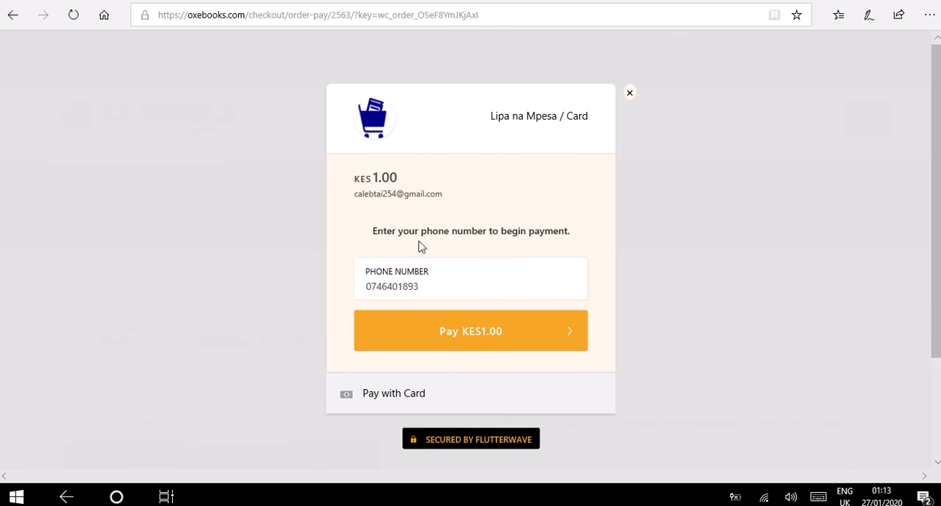
click(471, 286)
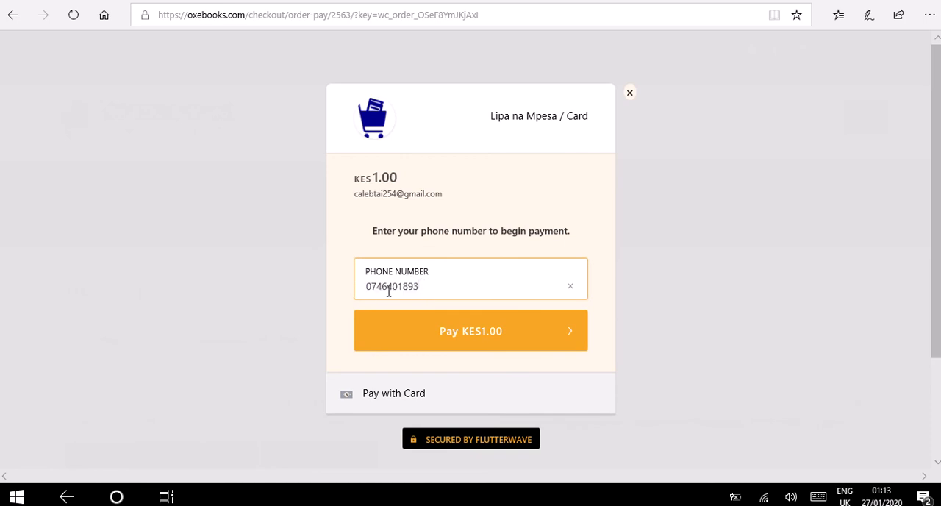
mouse_move(471, 339)
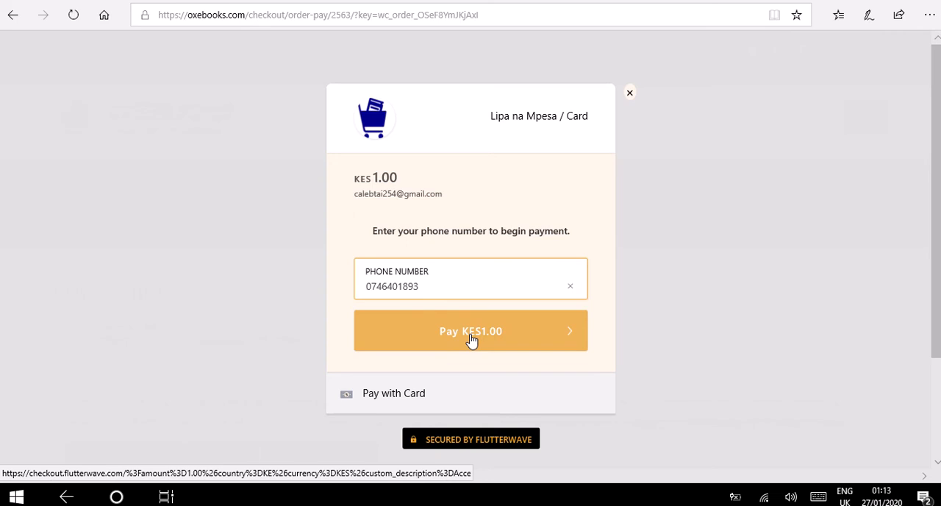
click(470, 330)
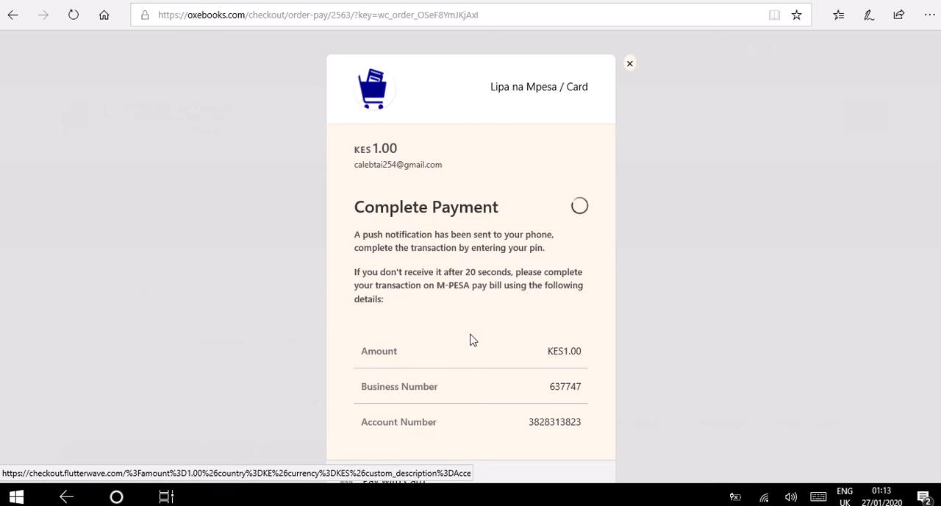
click(630, 63)
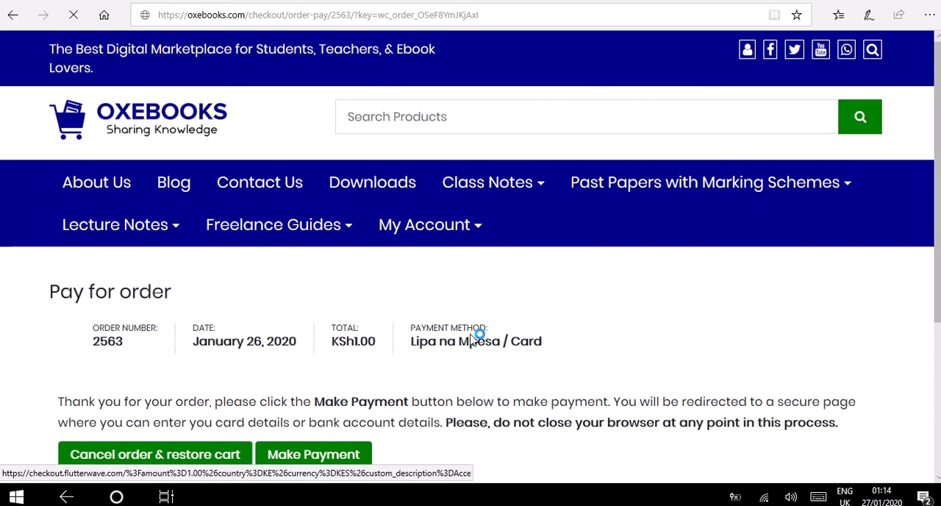
- Download the English Notes Form 1 file from the Order received Downloads table
click(313, 454)
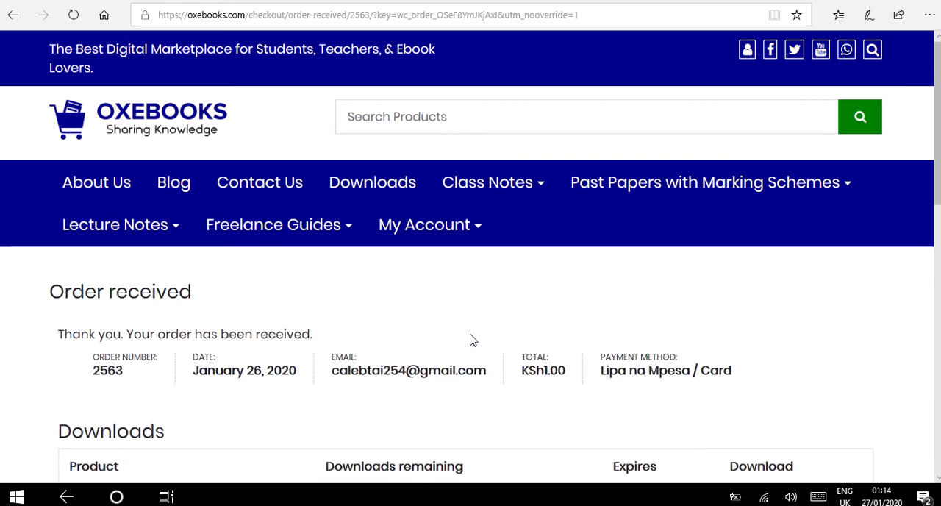
scroll(down, 3)
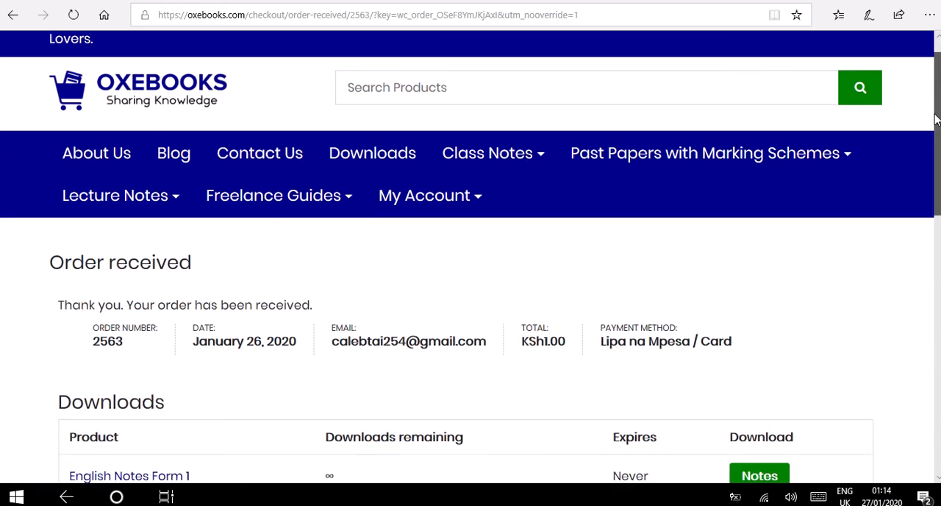
scroll(down, 3)
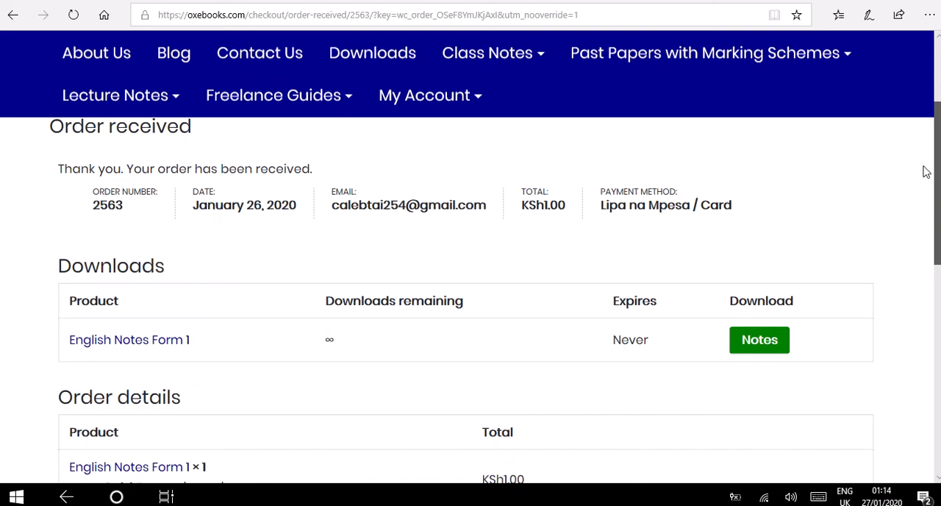
scroll(down, 3)
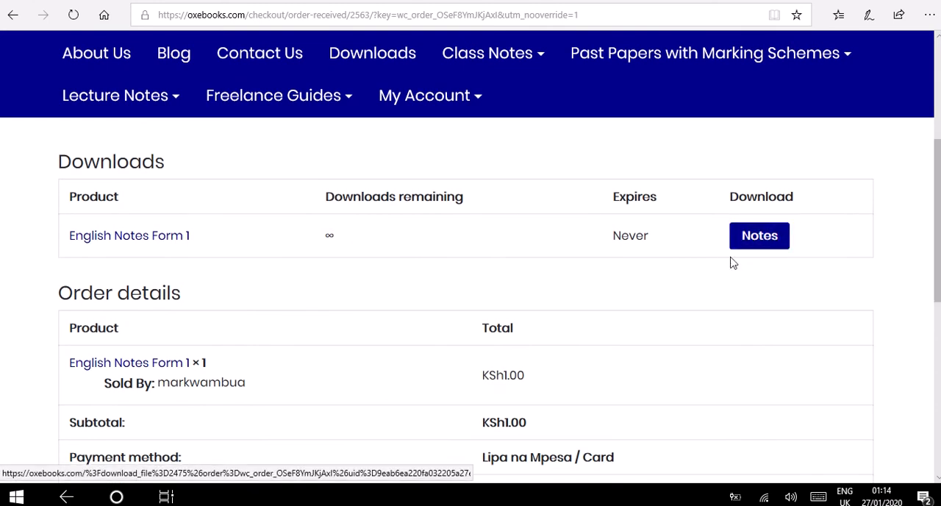
mouse_move(751, 192)
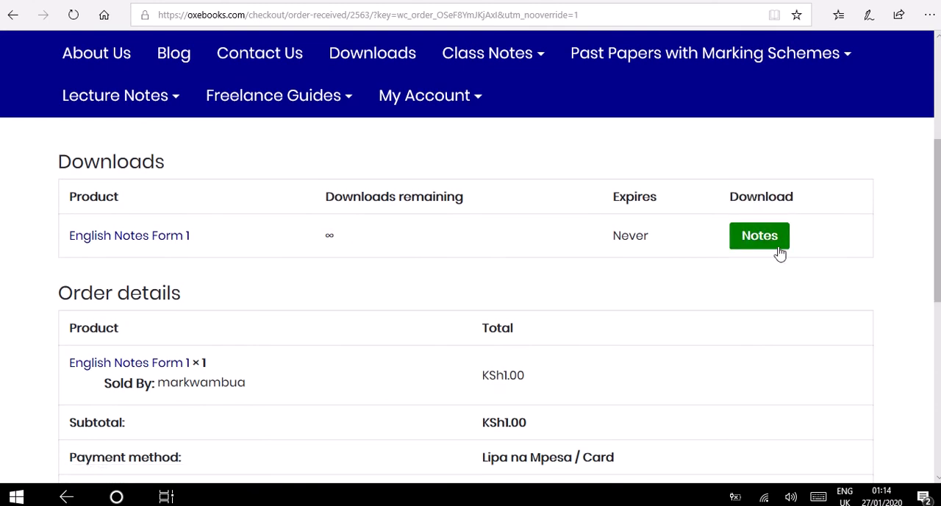
click(760, 235)
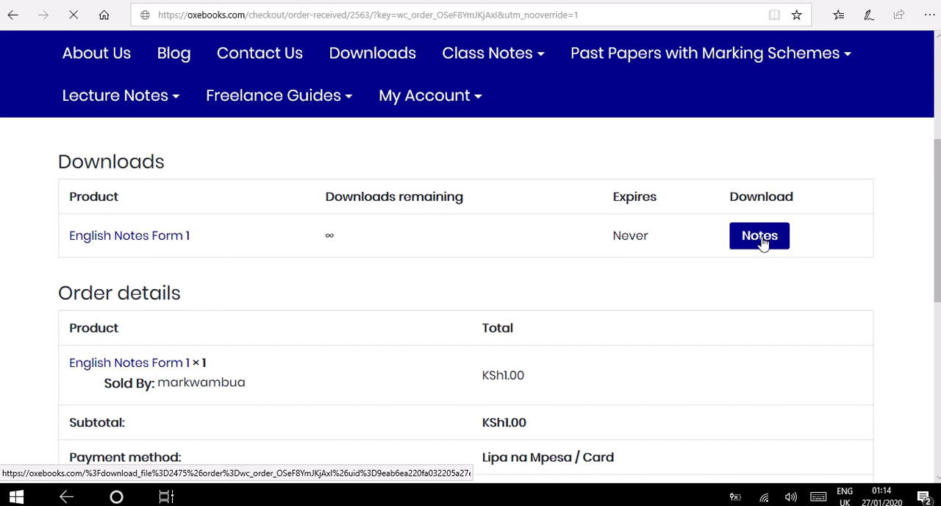
- Open ENG-NOTES-FORM-1.pdf in Edge and scroll through its vowel sound pages
click(758, 236)
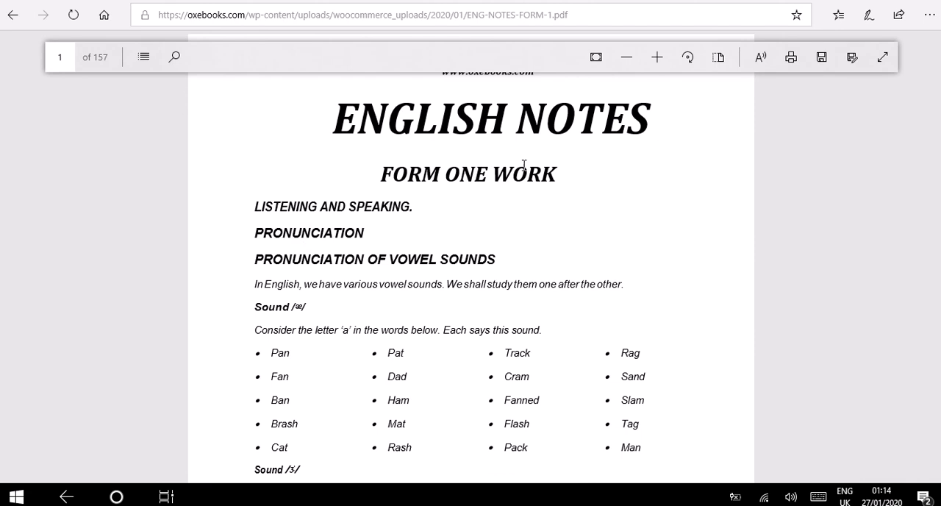
scroll(down, 3)
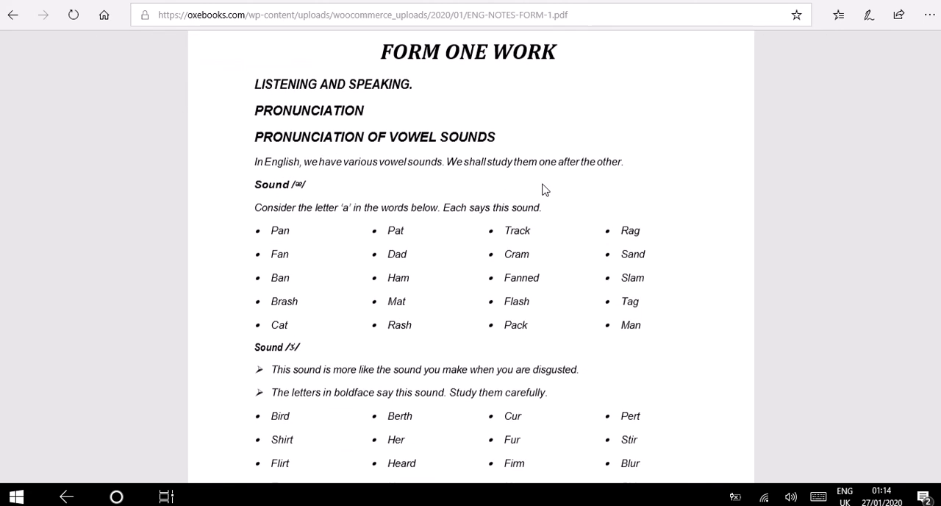
scroll(down, 3)
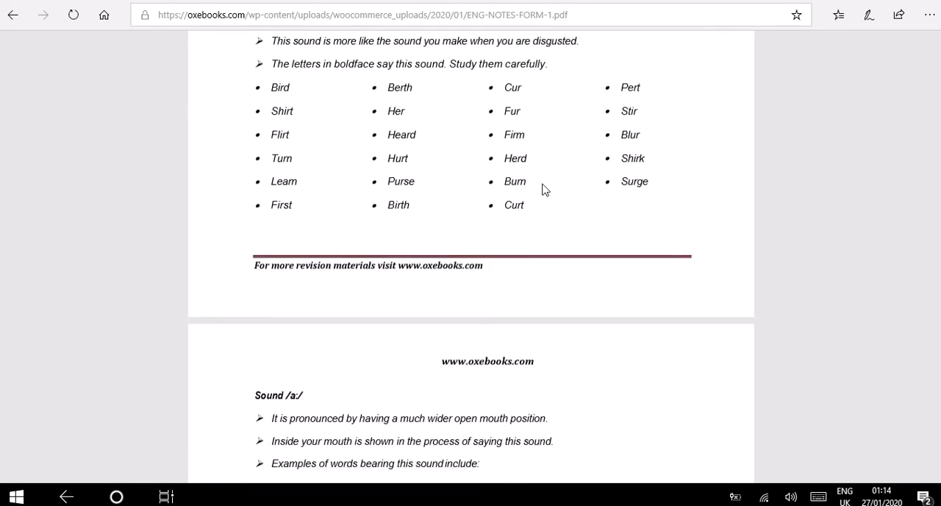
scroll(down, 3)
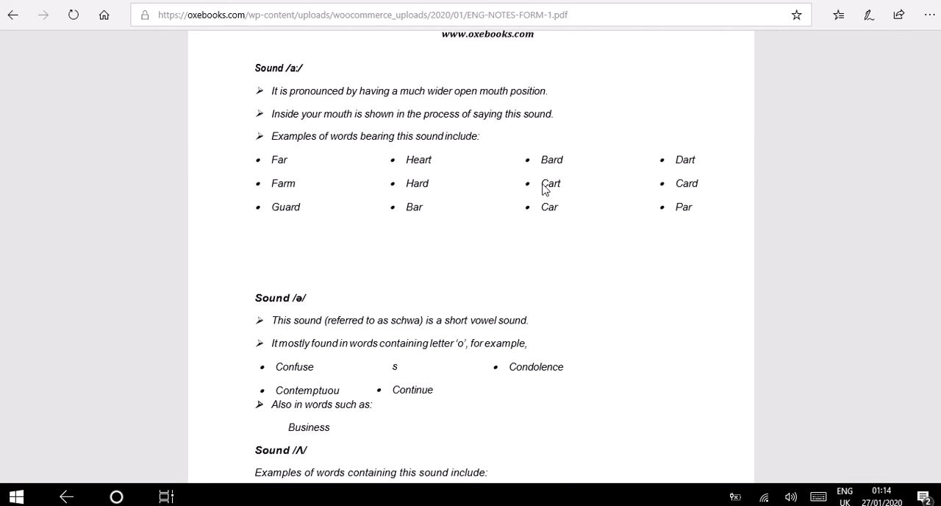
scroll(down, 3)
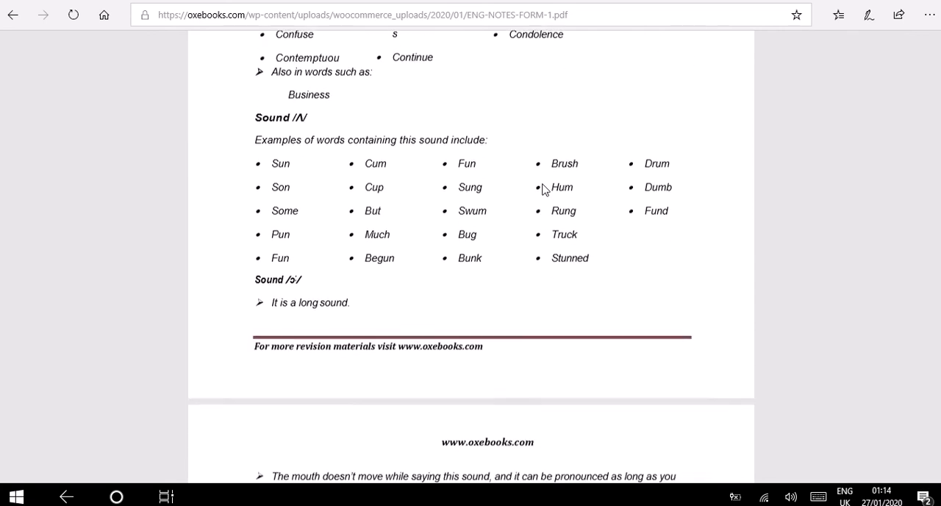
scroll(down, 3)
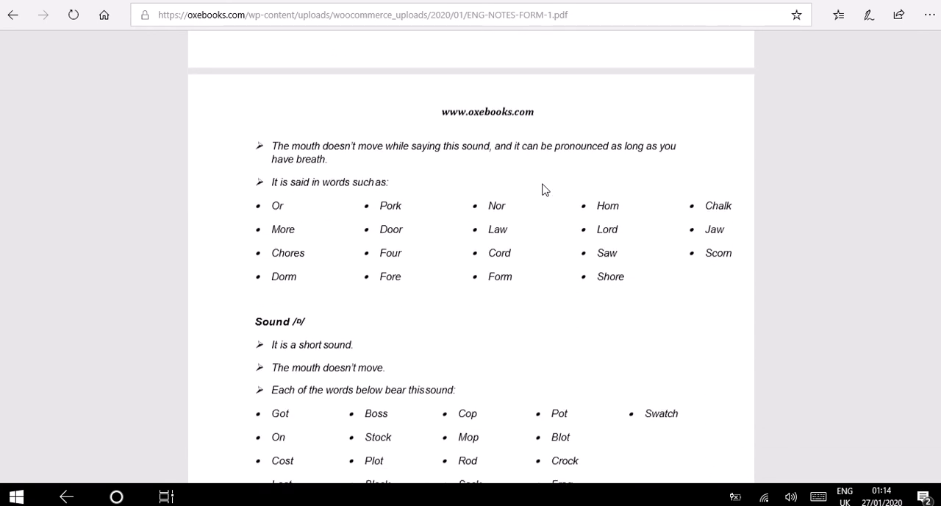
scroll(down, 3)
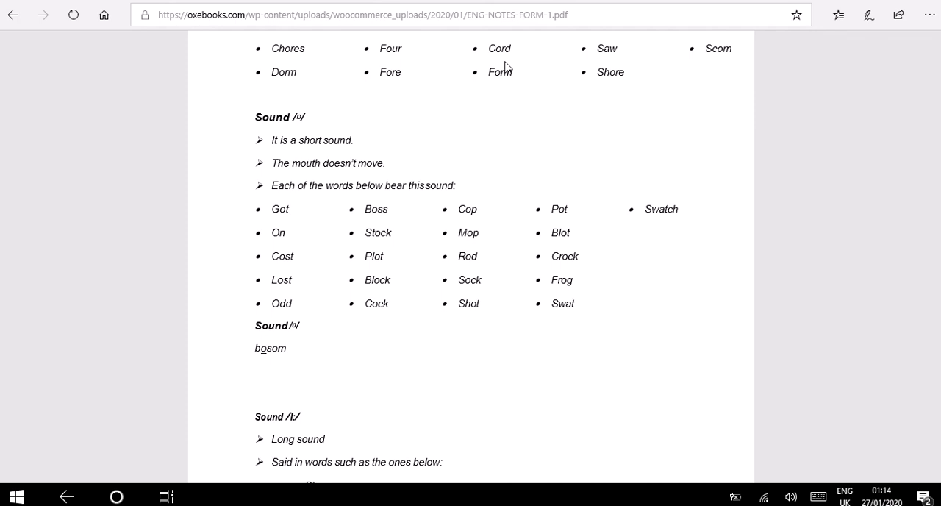